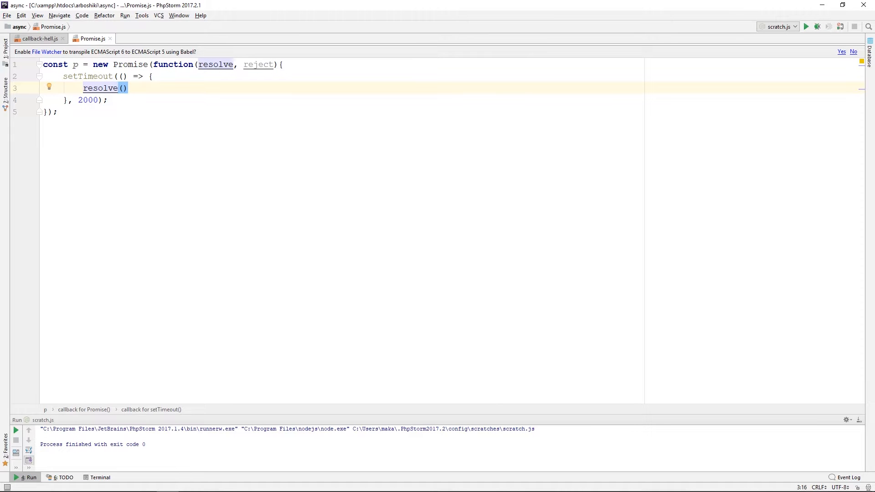
Define promise p with new Promise in Promise.js
{"action": "left_click", "coordinate": [128, 63]}
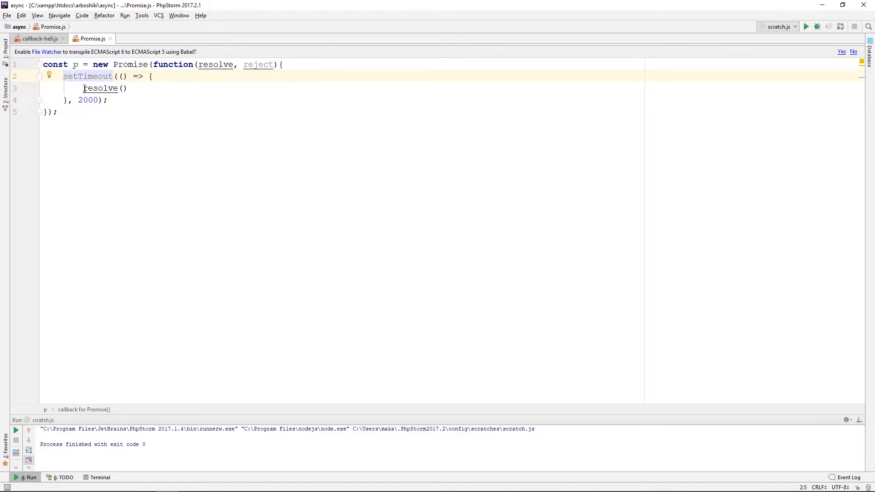
{"action": "left_click", "coordinate": [58, 112]}
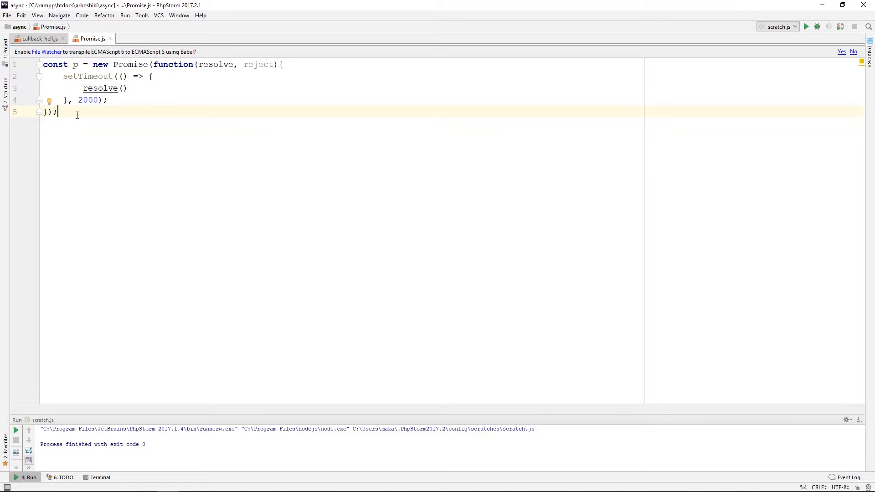
{"action": "type", "text": "Prom"}
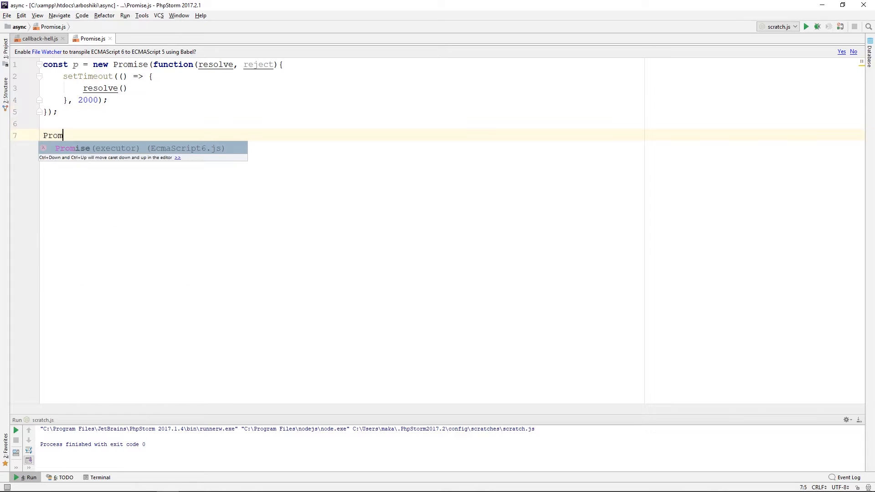
{"action": "type", "text": "ise."}
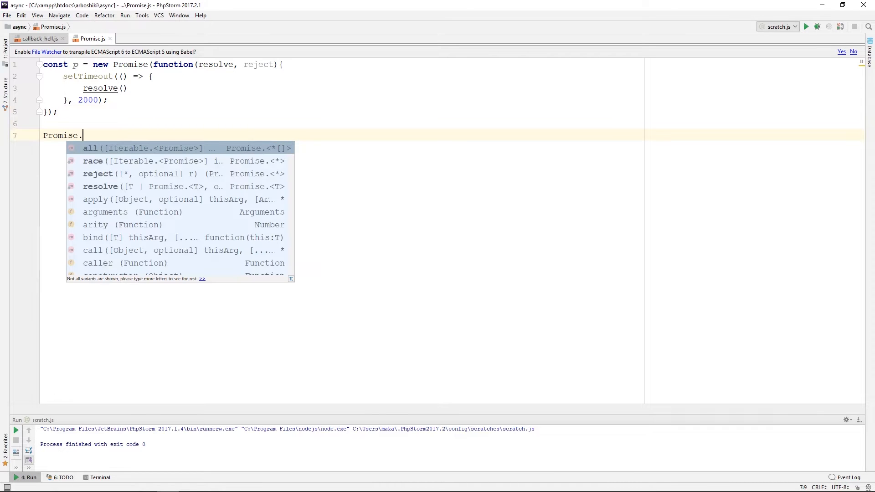
{"action": "type", "text": "pro"}
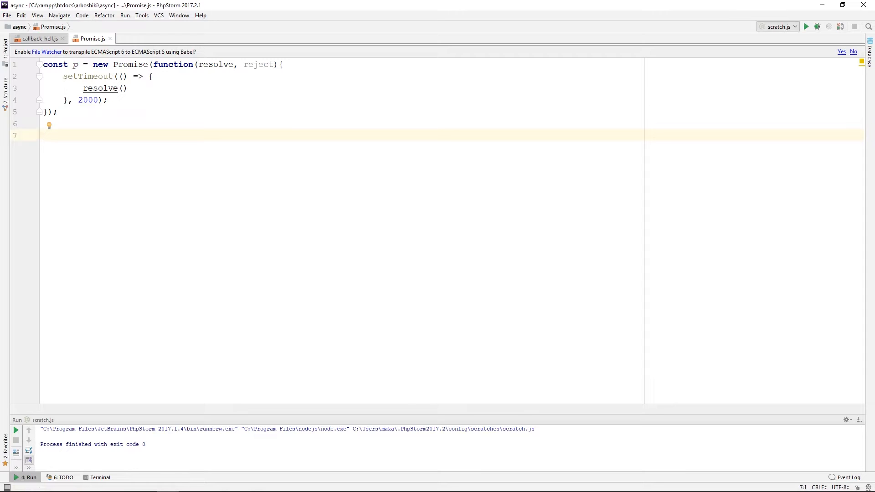
Chain p.then and .catch handlers that each log a message to the console
{"action": "type", "text": "p.then(() => {"}
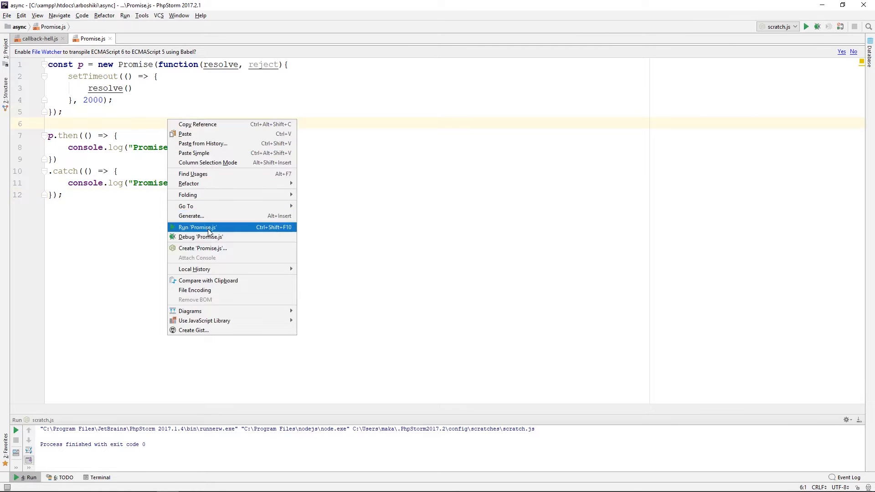
Run Promise.js so the output prints "Promise resolved" with exit code 0
{"action": "left_click", "coordinate": [197, 227]}
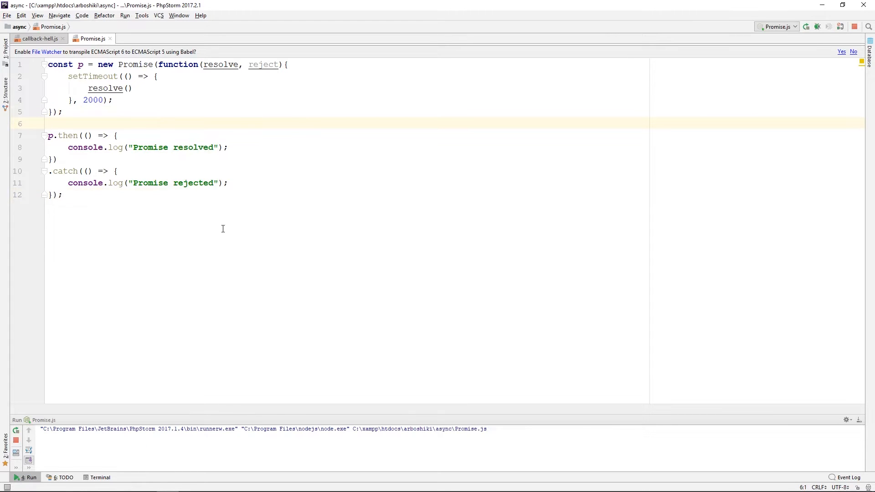
{"action": "left_click", "coordinate": [810, 27]}
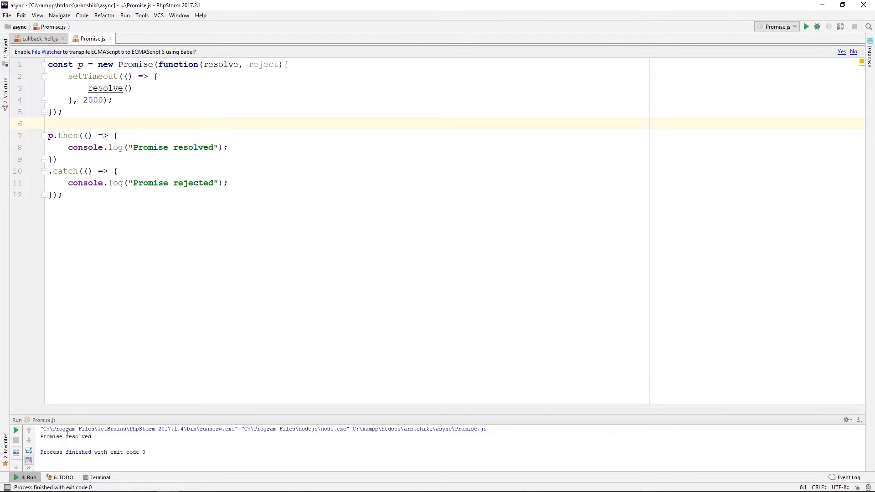
{"action": "left_click", "coordinate": [130, 89]}
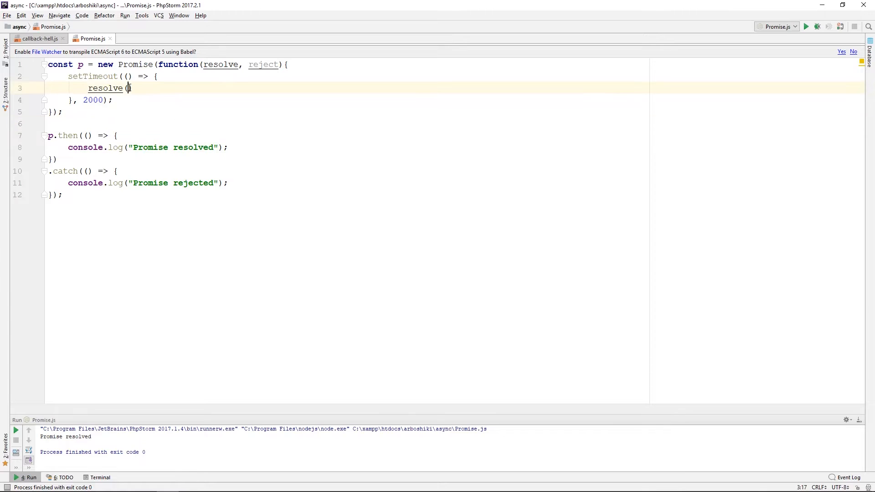
Resolve with { name: 'John' } and log it via a data parameter in then's callback
{"action": "type", "text": "{n})"}
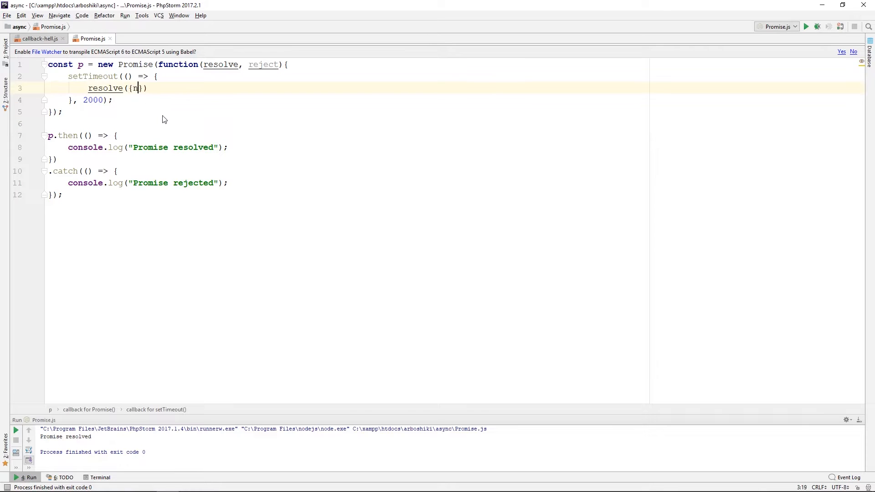
{"action": "type", "text": "ame:"}
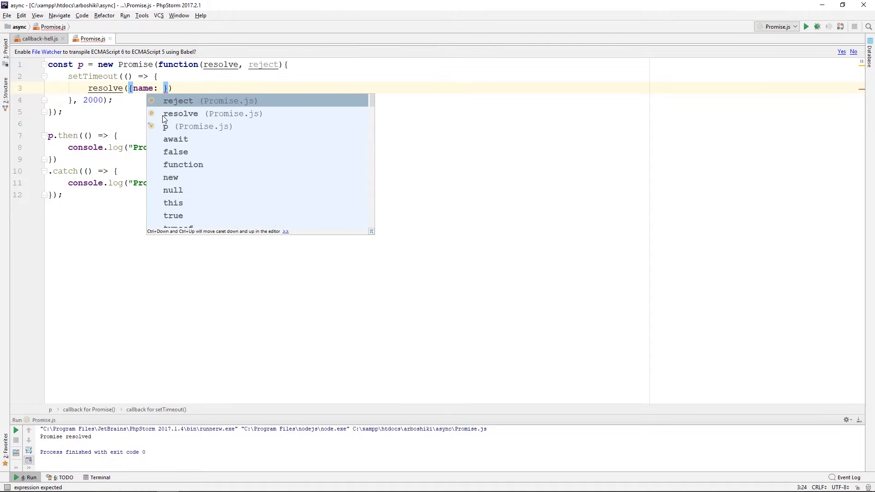
{"action": "type", "text": "'"}
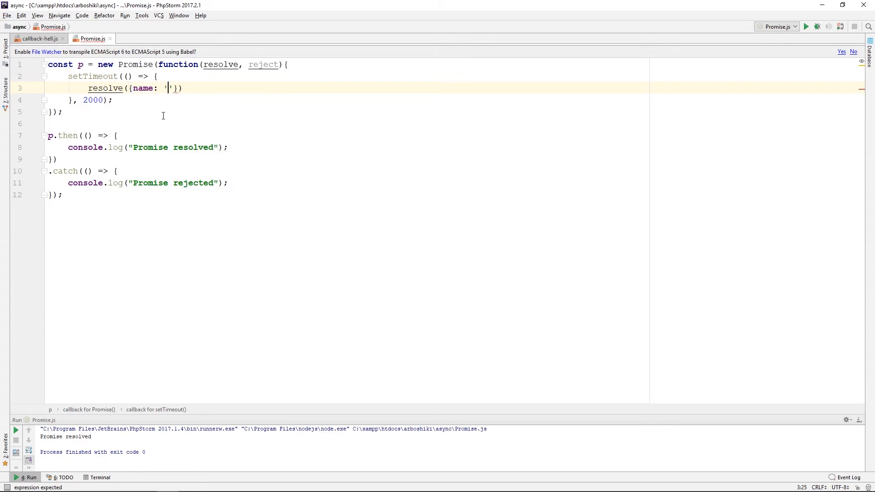
{"action": "type", "text": "John"}
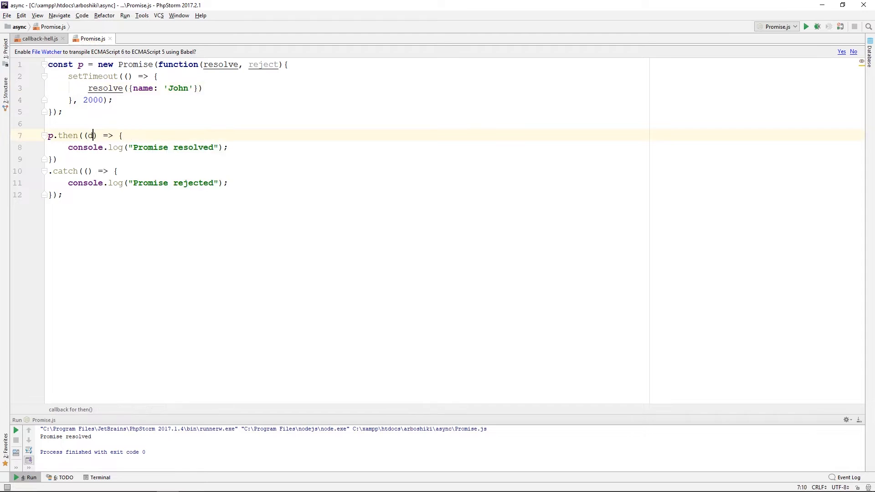
{"action": "type", "text": "ata"}
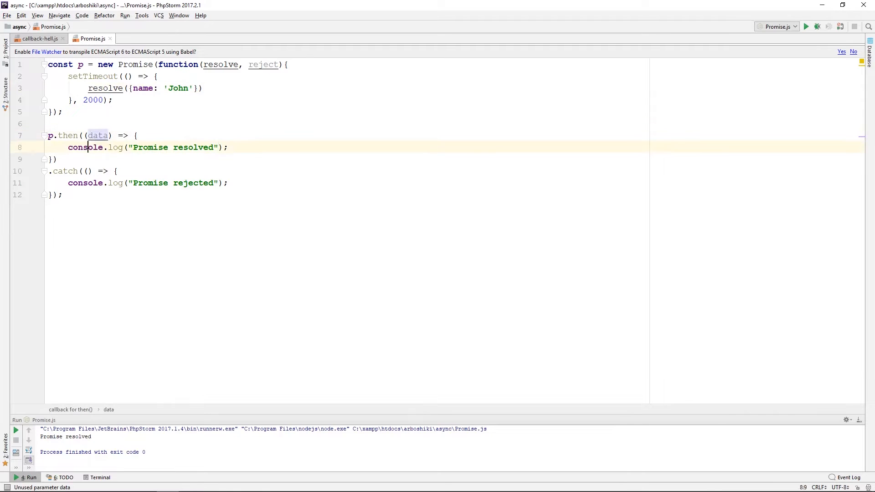
{"action": "type", "text": ", data"}
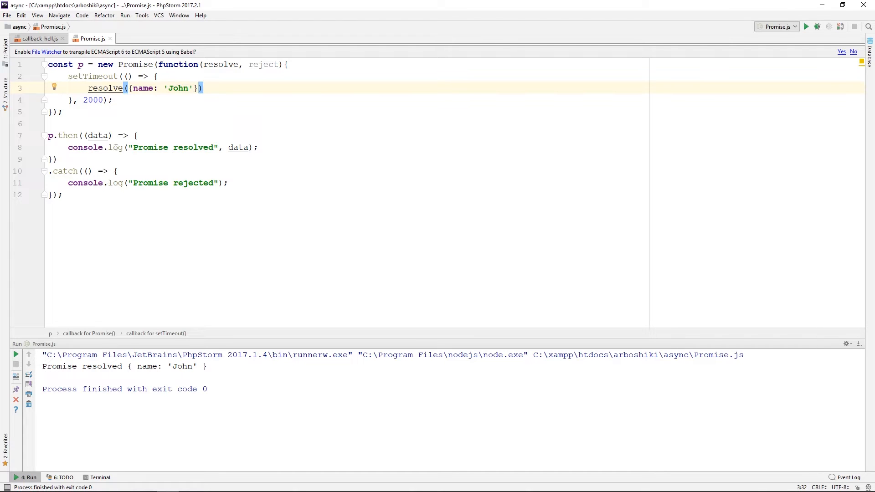
Replace resolve with reject and rerun so the output prints "Promise rejected"
{"action": "double_click", "coordinate": [104, 89]}
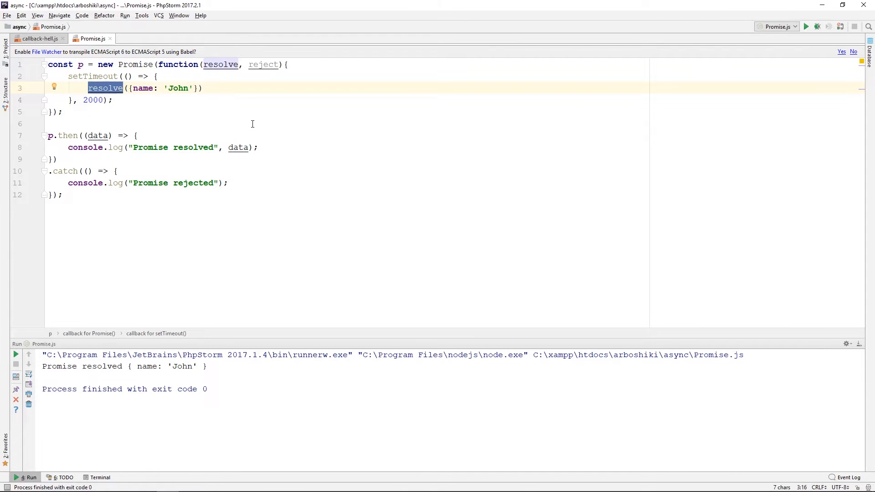
{"action": "type", "text": "reject"}
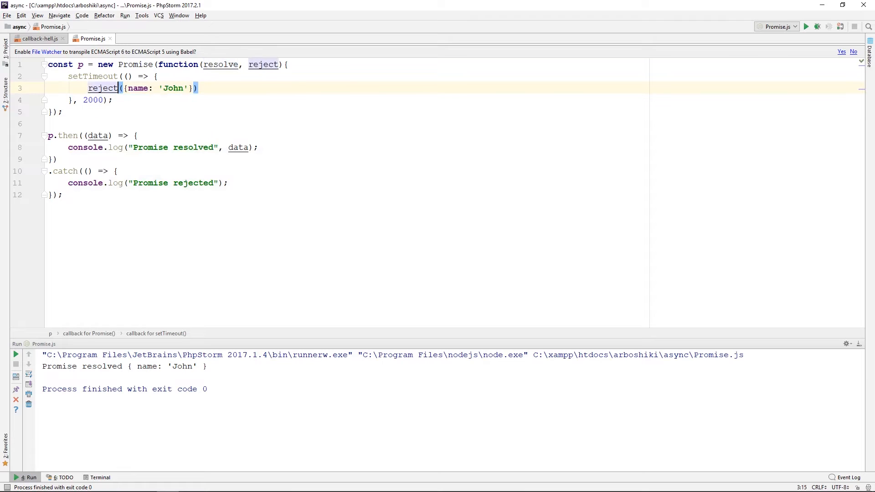
{"action": "left_click", "coordinate": [810, 26]}
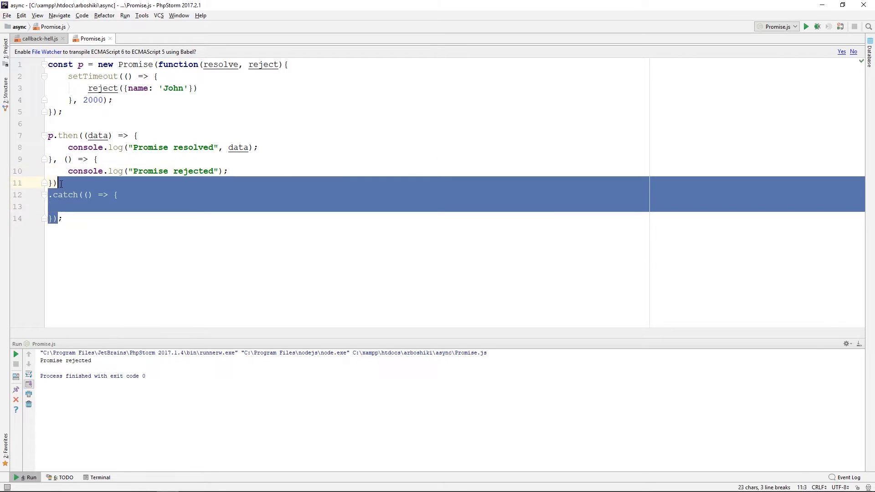
Delete the leftover empty .catch block from Promise.js
{"action": "key", "text": "Delete"}
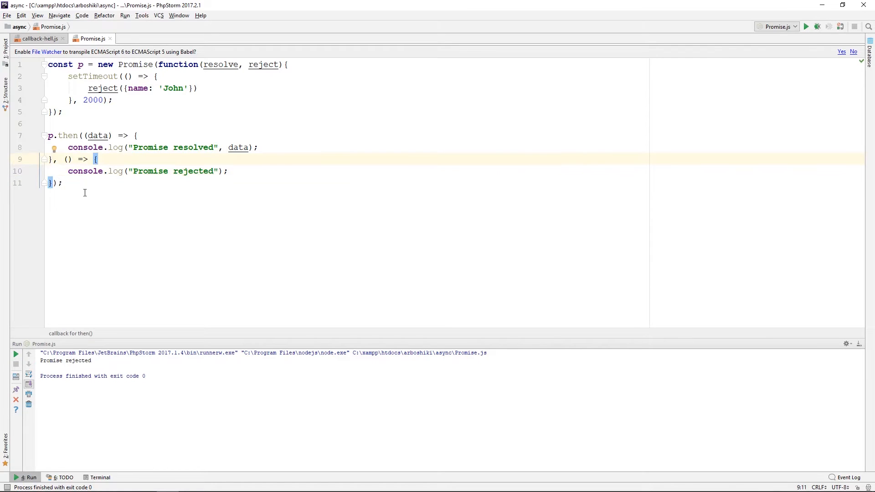
{"action": "mouse_move", "coordinate": [98, 191]}
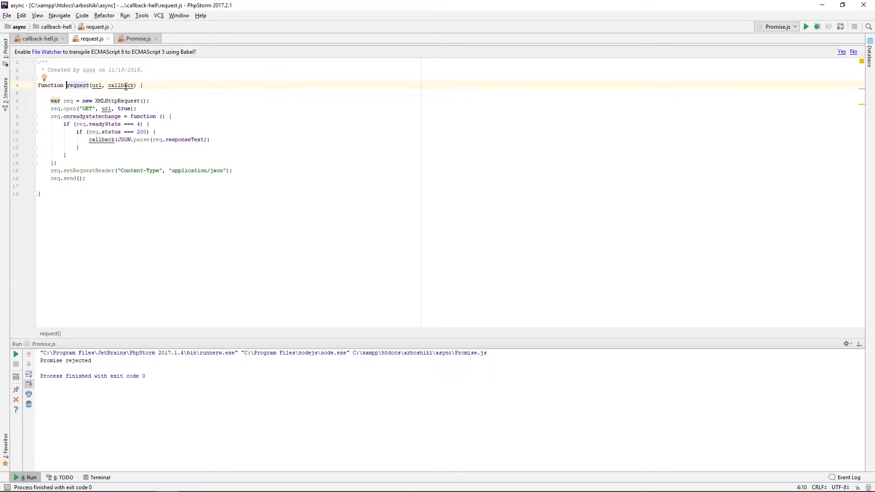
Start the request function with return new Promise(() => { })
{"action": "left_click", "coordinate": [81, 100]}
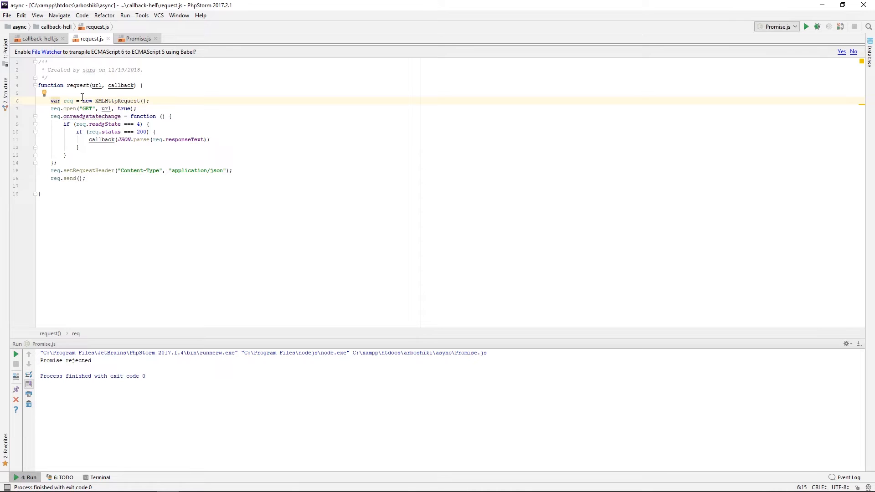
{"action": "type", "text": "return new"}
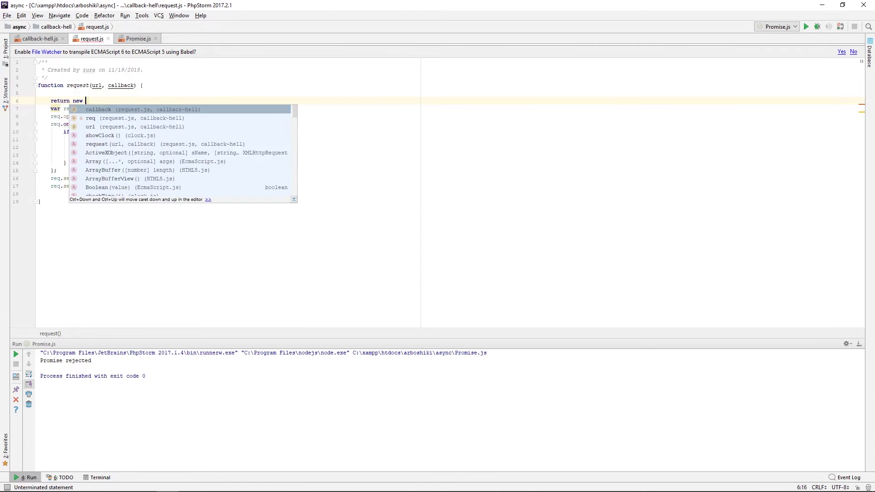
{"action": "type", "text": "Promise()"}
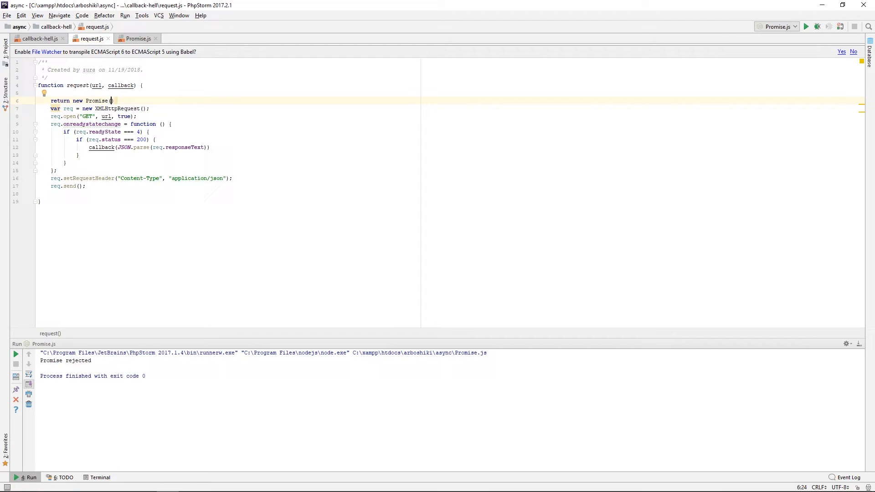
{"action": "type", "text": "()"}
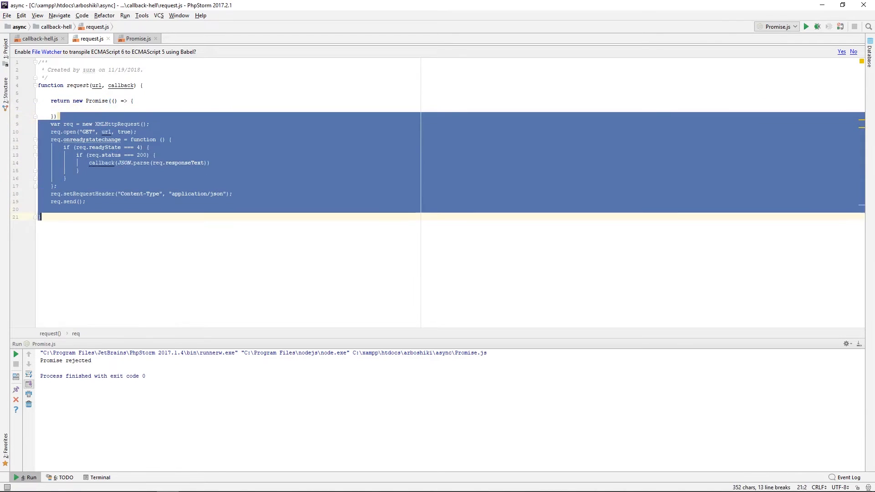
Move the XHR code into the Promise executor (resolve, reject), resolving on 200, and drop the callback parameter
{"action": "key", "text": "Delete"}
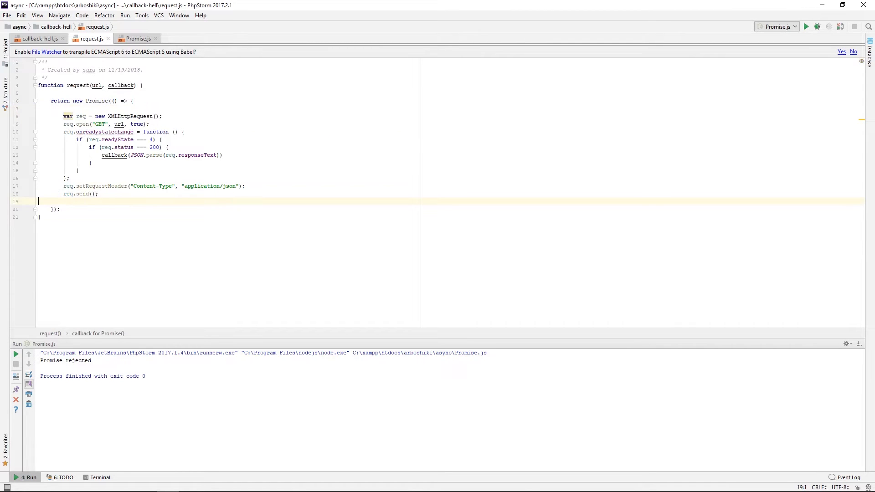
{"action": "left_click", "coordinate": [114, 155]}
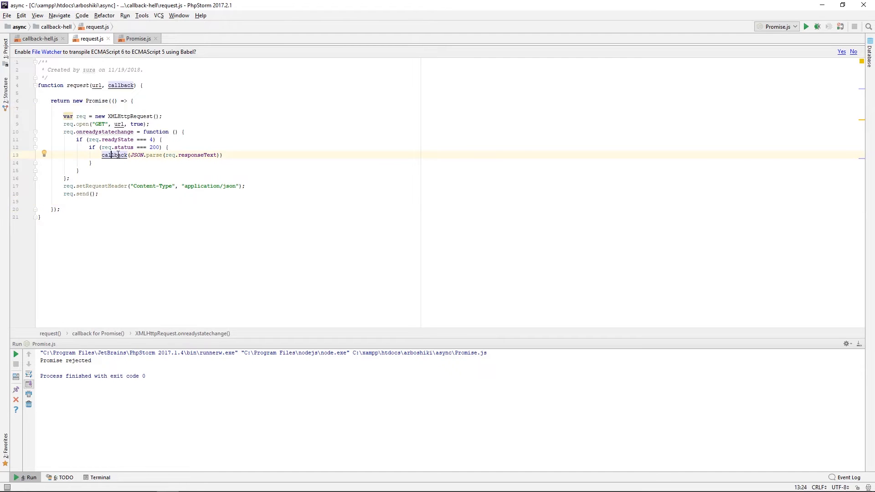
{"action": "type", "text": "resolve"}
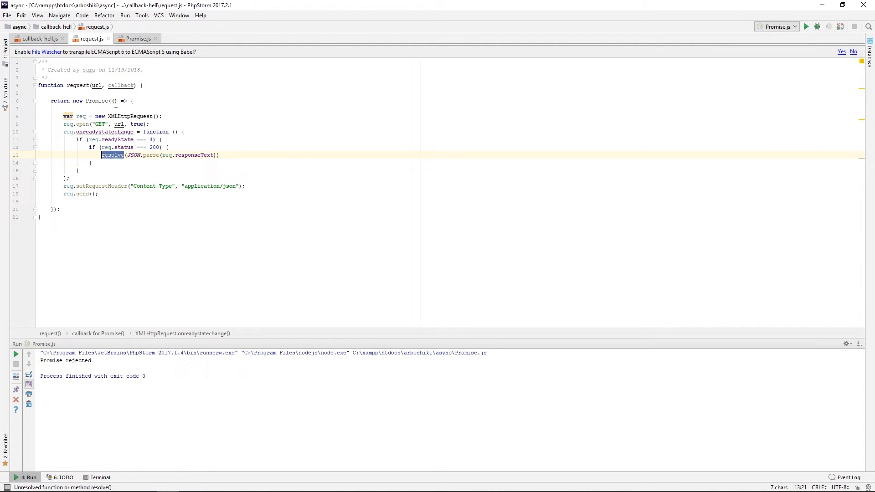
{"action": "type", "text": "resolve, reject"}
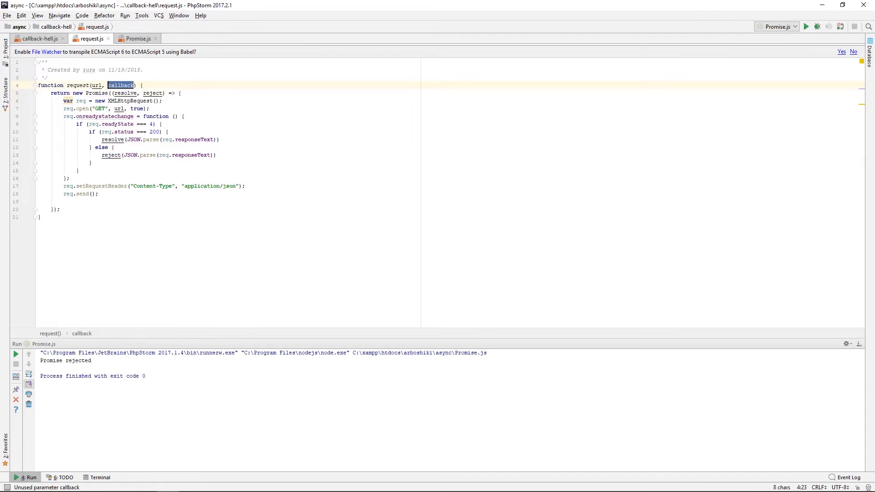
{"action": "key", "text": "Backspace"}
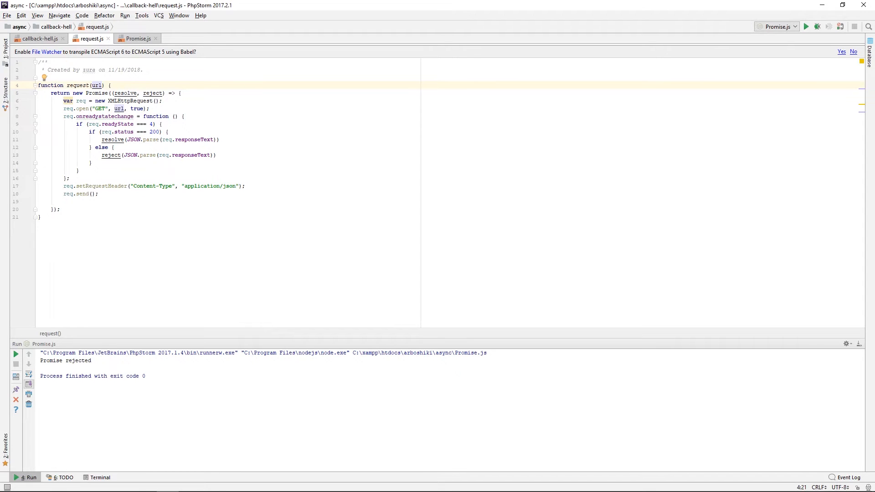
{"action": "mouse_move", "coordinate": [92, 46]}
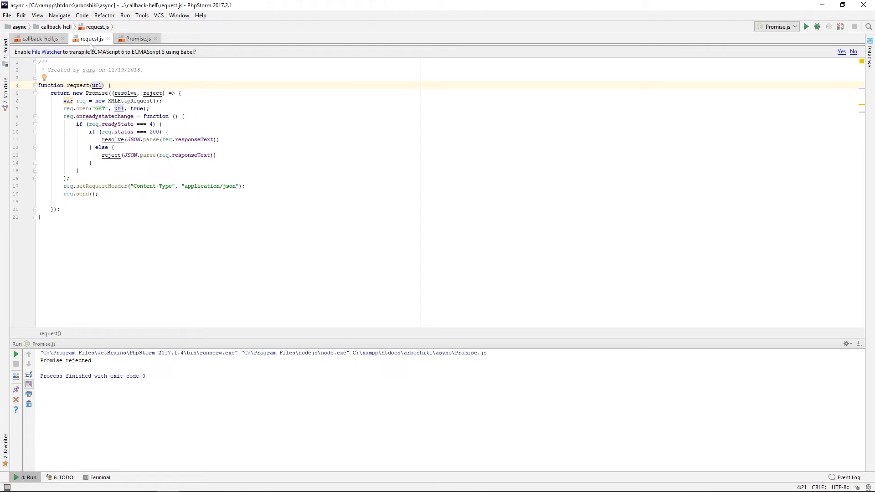
Close request.js, delete the todos request and cut the users callback from callback-hell.js
{"action": "left_click", "coordinate": [35, 40]}
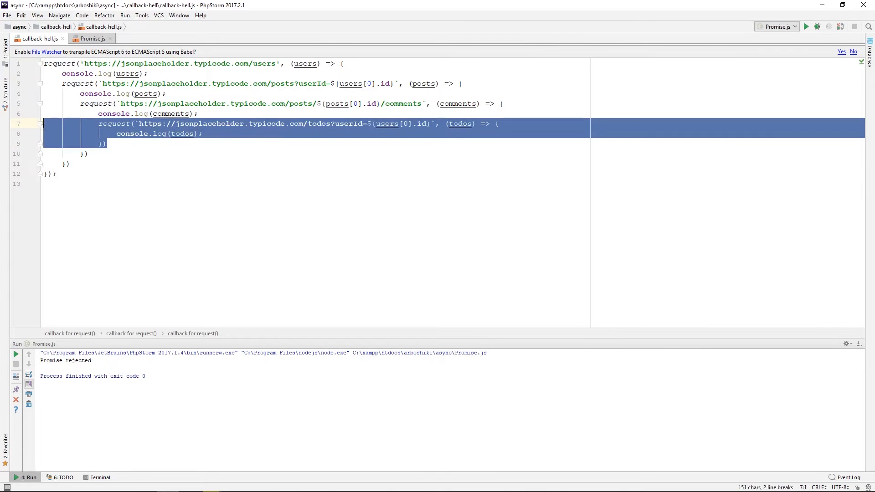
{"action": "key", "text": "Delete"}
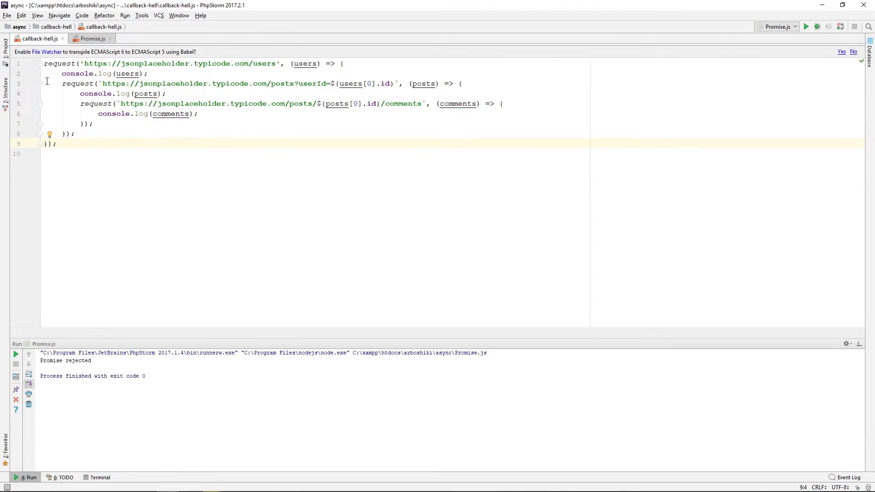
{"action": "left_click_drag", "start_coordinate": [44, 63], "coordinate": [158, 113]}
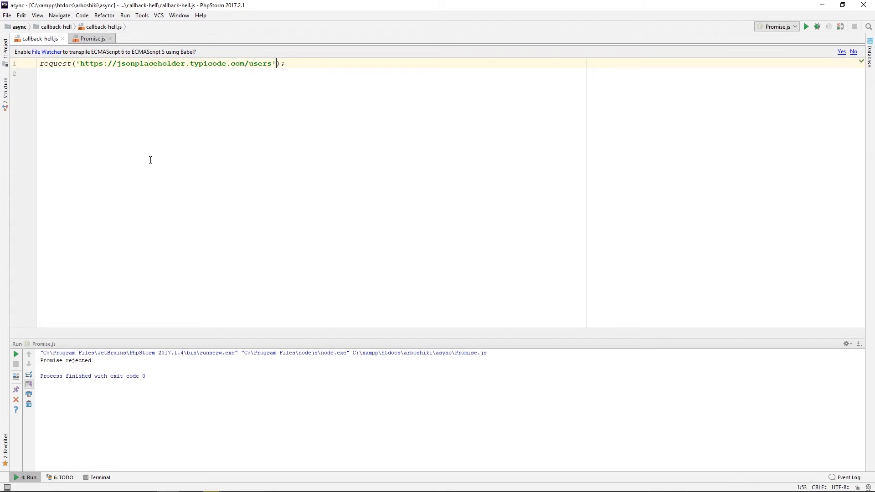
{"action": "key", "text": "Enter"}
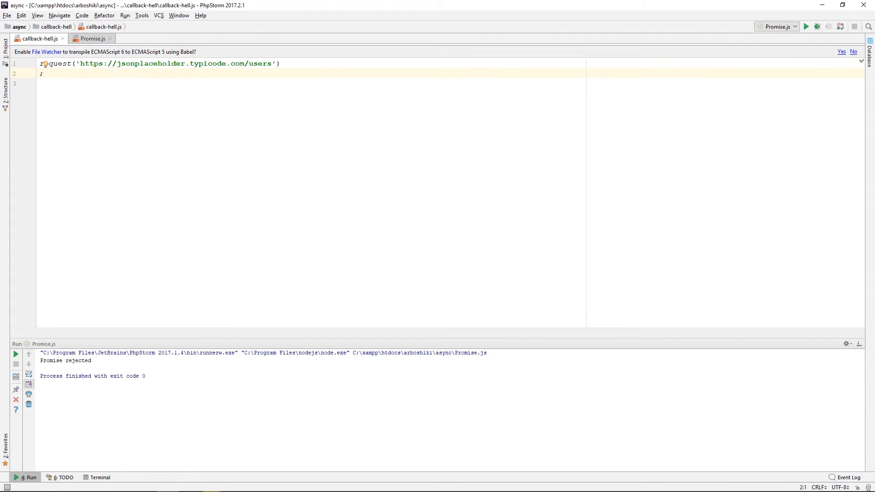
Chain .then((users) => { }) onto the users request and paste the callback inside
{"action": "type", "text": ".then"}
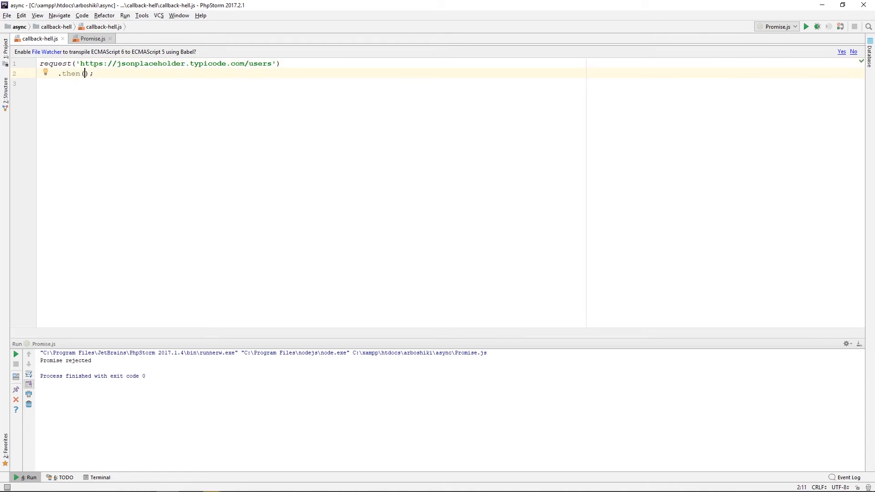
{"action": "type", "text": "()"}
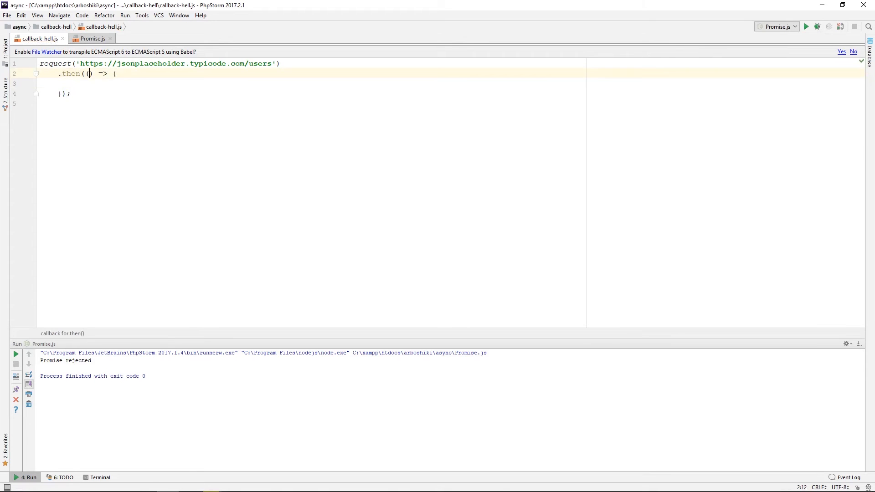
{"action": "type", "text": "users"}
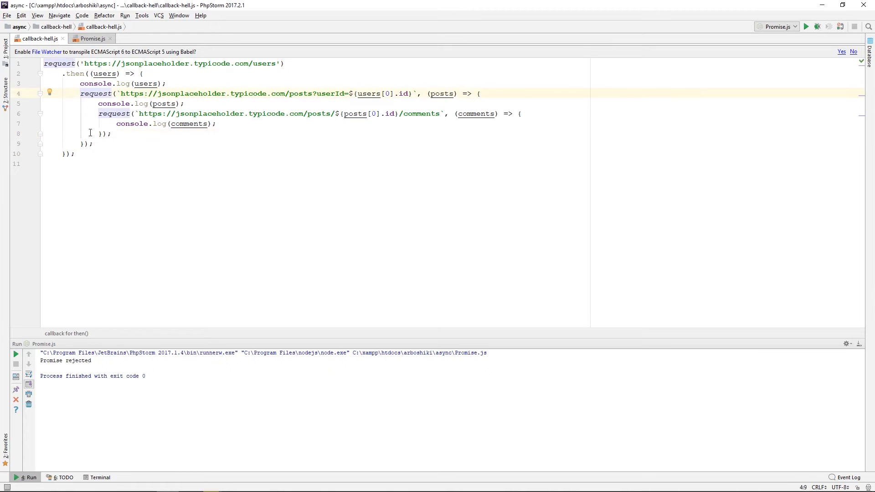
Return the posts request from the users handler and move its callback into a second .then
{"action": "type", "text": "return"}
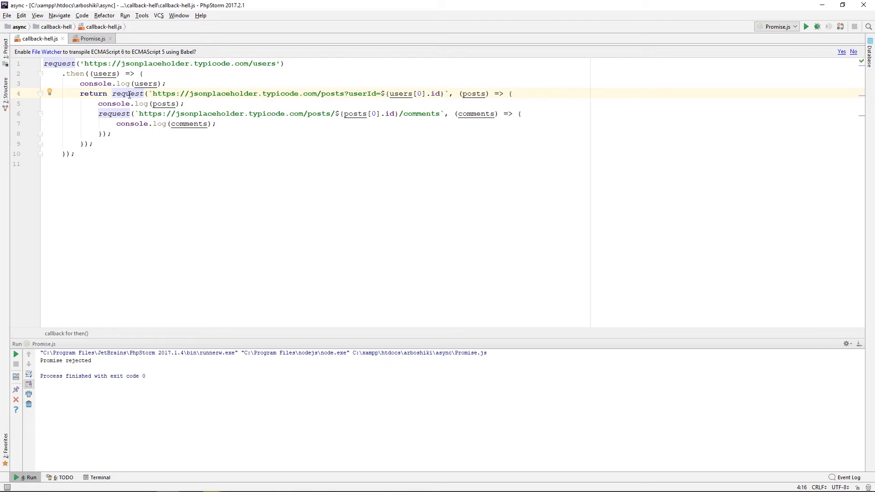
{"action": "left_click_drag", "start_coordinate": [113, 93], "coordinate": [150, 93]}
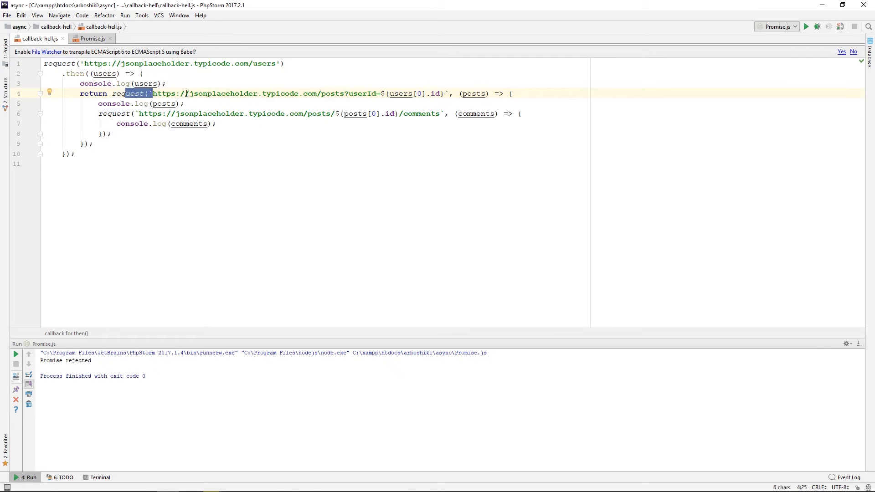
{"action": "left_click_drag", "start_coordinate": [126, 93], "coordinate": [75, 154]}
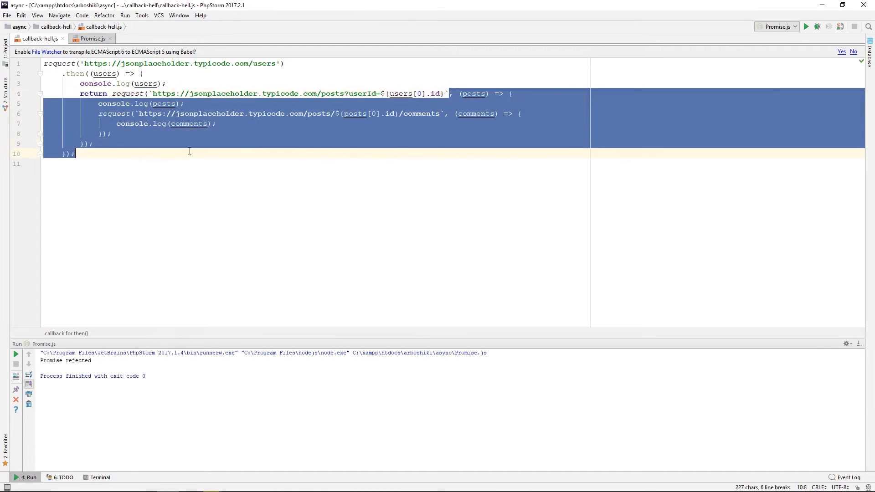
{"action": "key", "text": "Delete"}
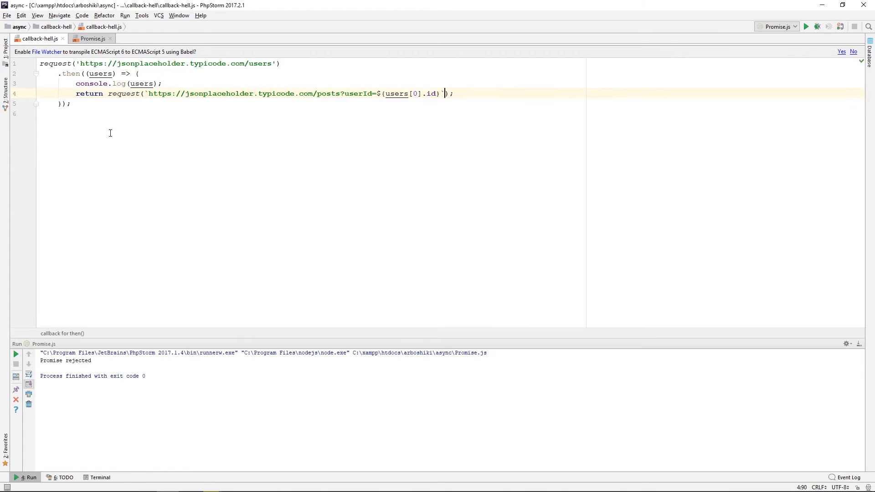
{"action": "left_click", "coordinate": [164, 83]}
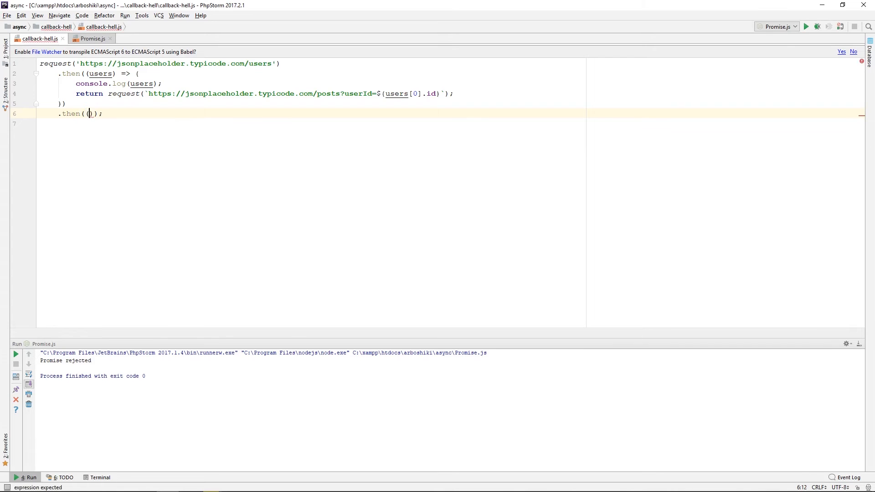
{"action": "key", "text": "BackSpace"}
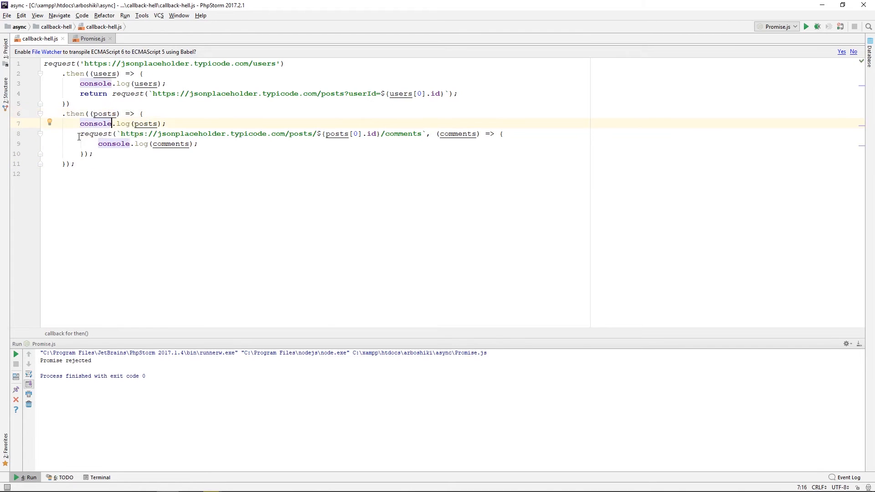
Return the comments request from the posts handler and move its callback into a third .then
{"action": "type", "text": "return"}
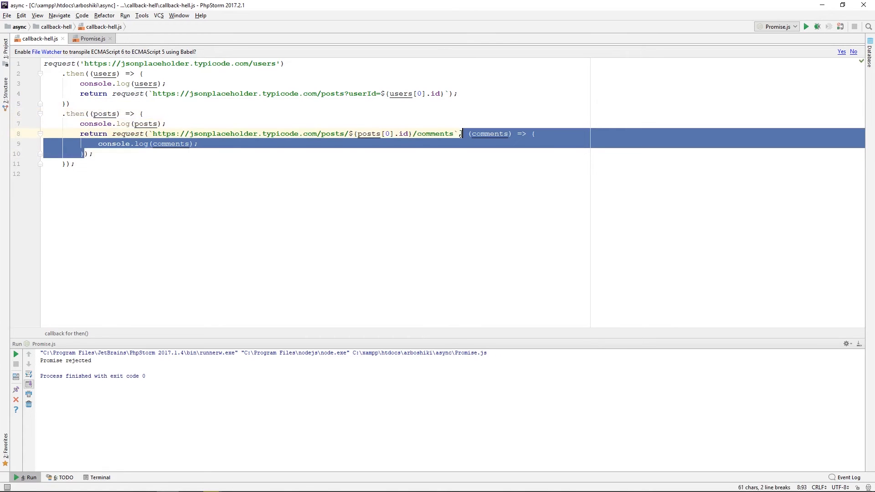
{"action": "key", "text": "Delete"}
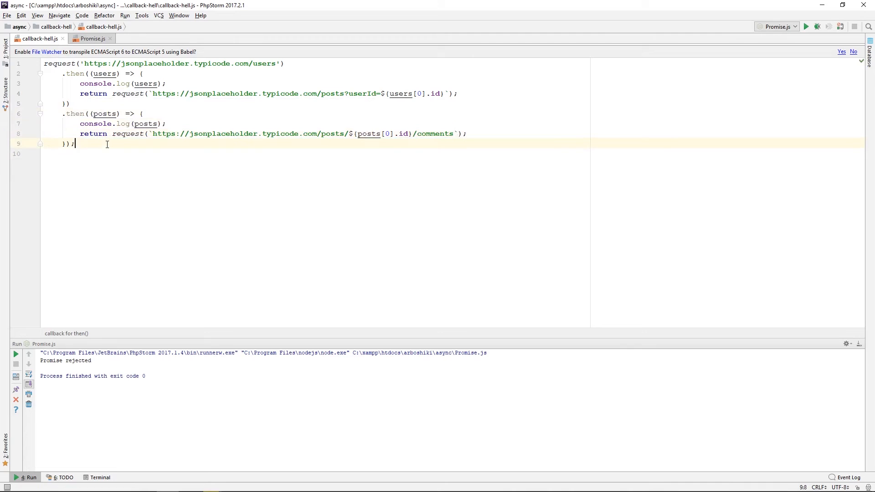
{"action": "type", "text": ".then((comments) => {"}
{"action": "type", "text": "console.log(comments);"}
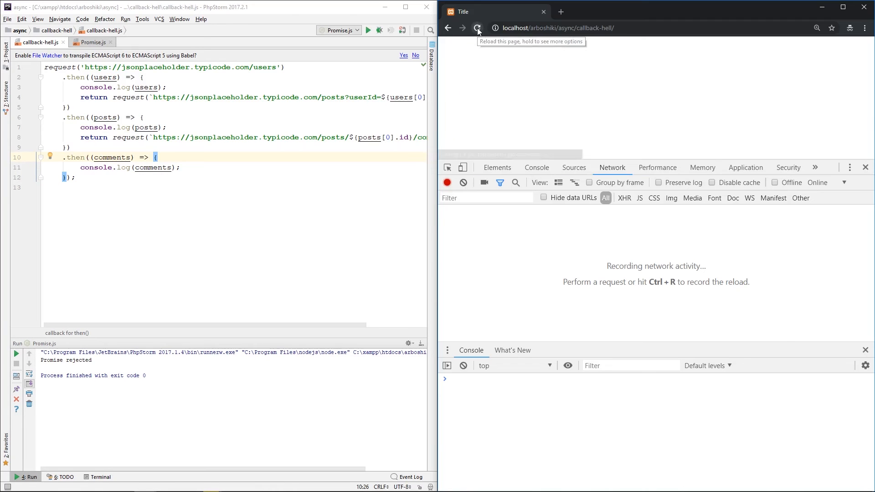
Reload the callback-hell page to log the users, posts and comments arrays
{"action": "left_click", "coordinate": [478, 27]}
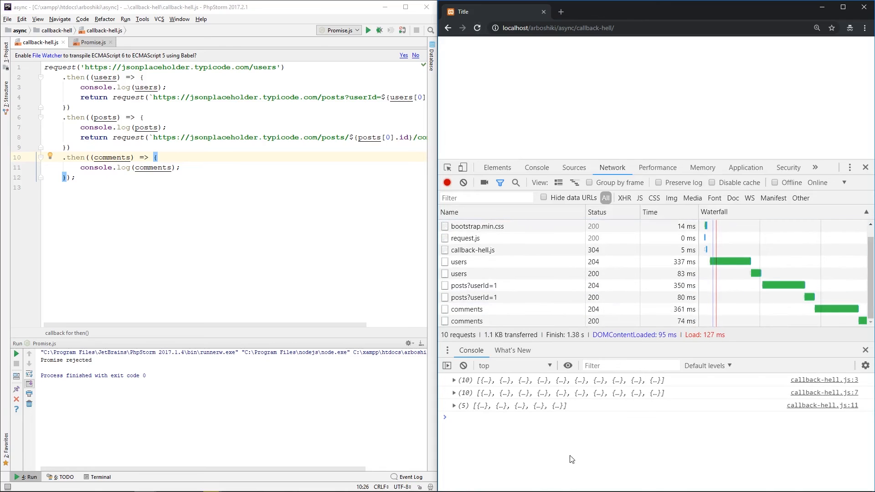
{"action": "mouse_move", "coordinate": [544, 387]}
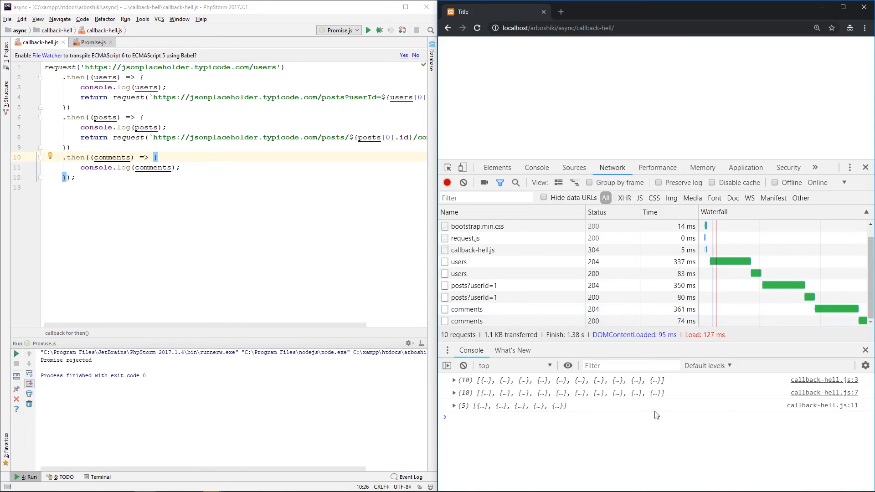
{"action": "mouse_move", "coordinate": [598, 406]}
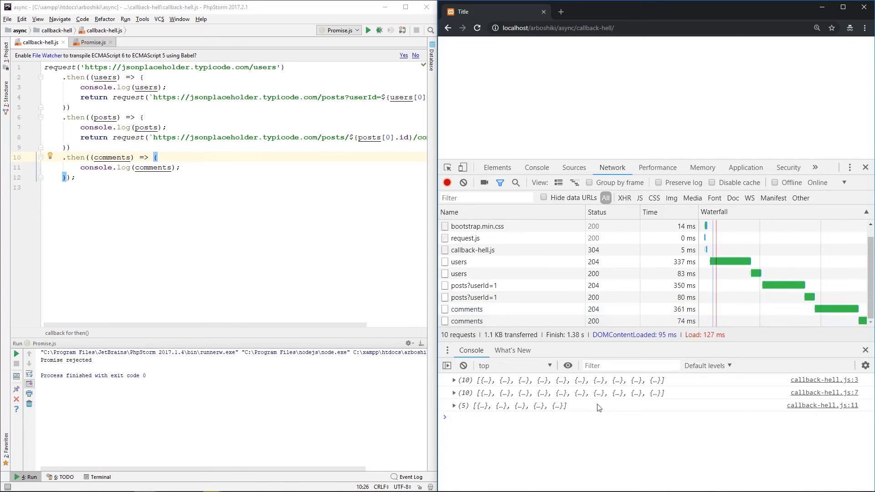
Misspell the posts URL as 'possts', observe the 404 request, then clear the console
{"action": "left_click", "coordinate": [454, 414]}
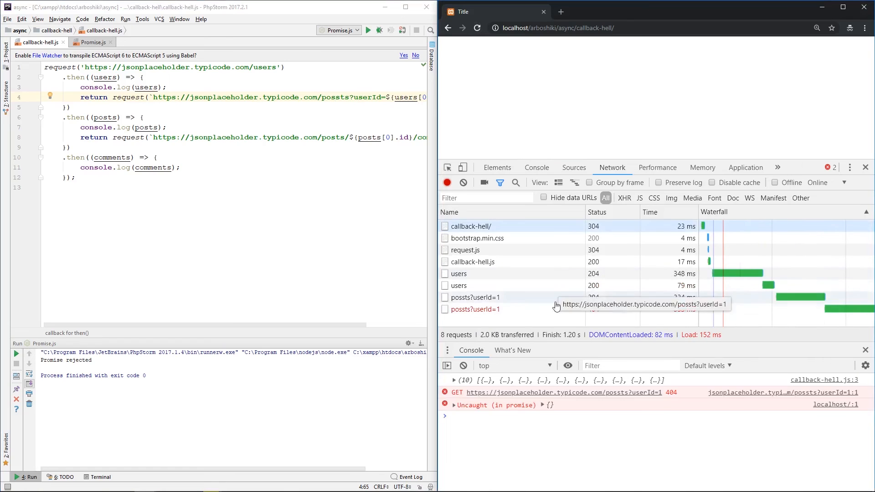
{"action": "mouse_move", "coordinate": [483, 315]}
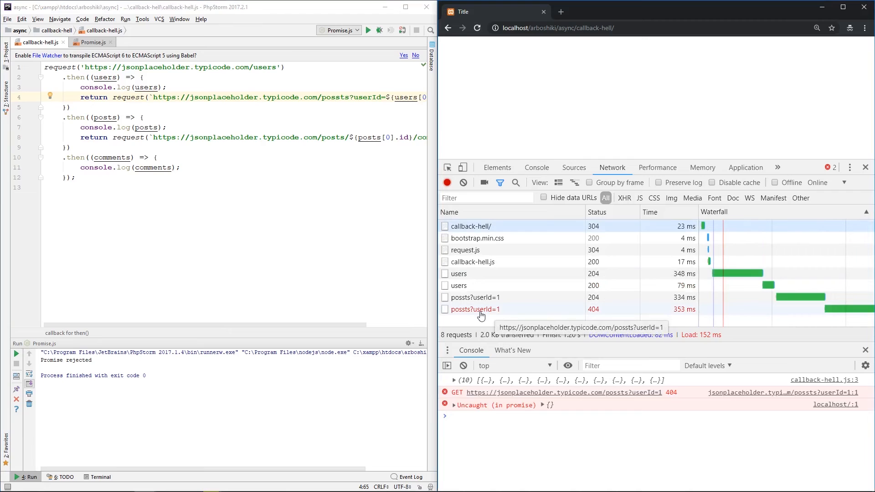
{"action": "mouse_move", "coordinate": [507, 316]}
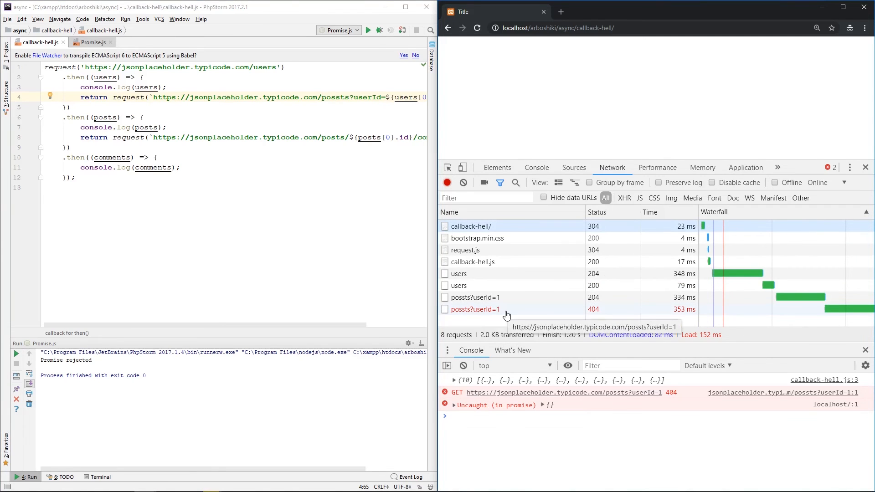
{"action": "mouse_move", "coordinate": [503, 412]}
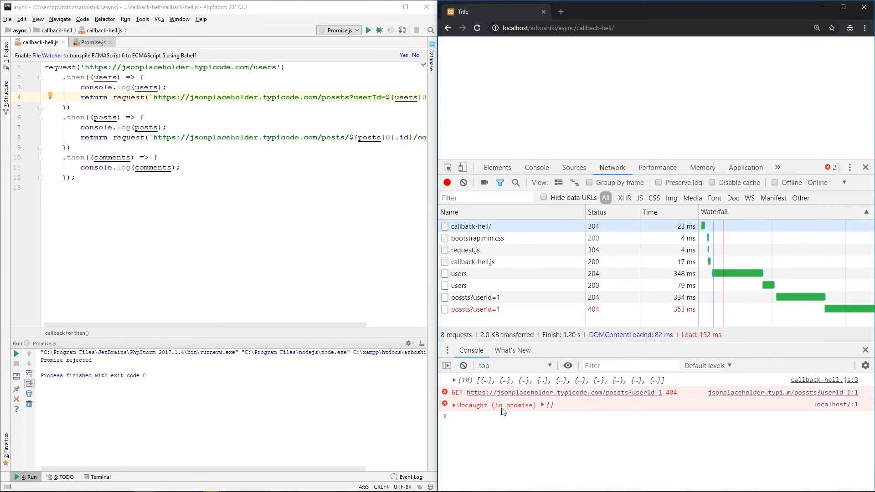
{"action": "left_click", "coordinate": [454, 404]}
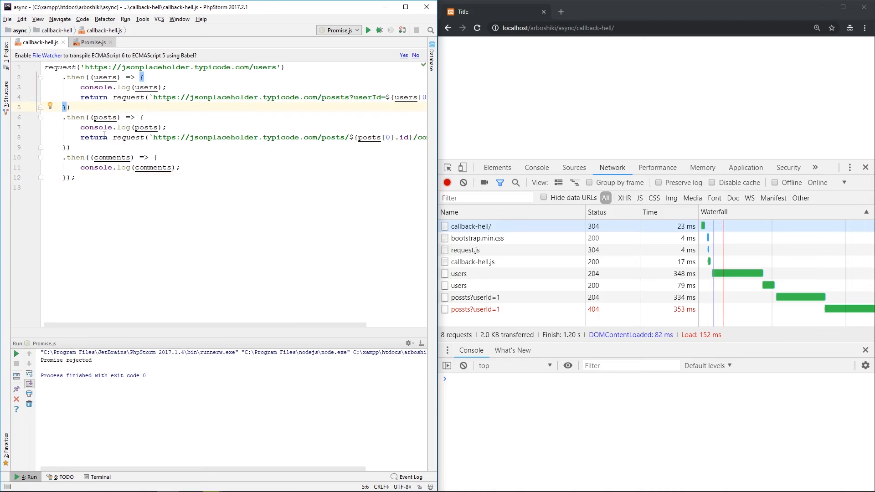
Append .catch((error) => console.log(error)) after the last then and reload the page
{"action": "type", "text": ", ()"}
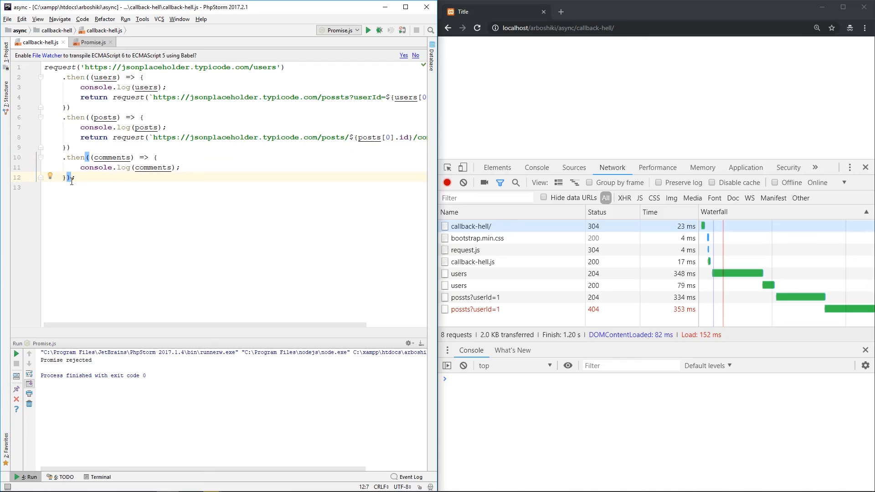
{"action": "type", "text": ";"}
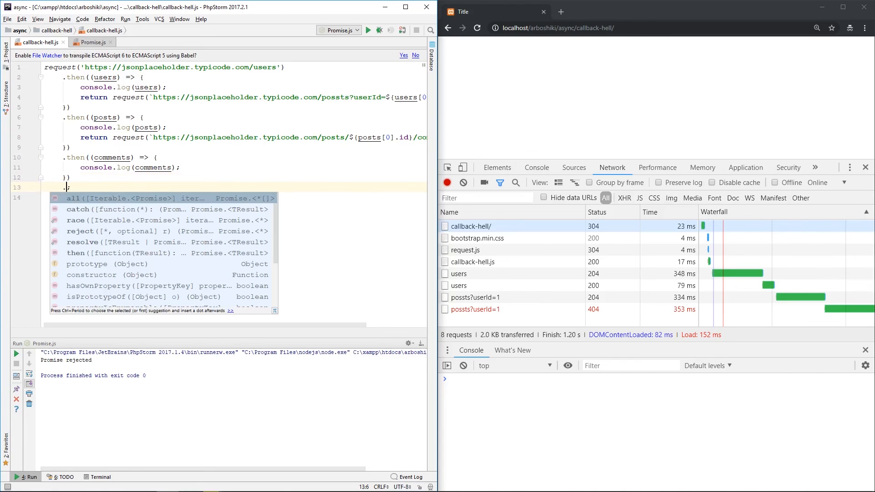
{"action": "type", "text": ".catch(("}
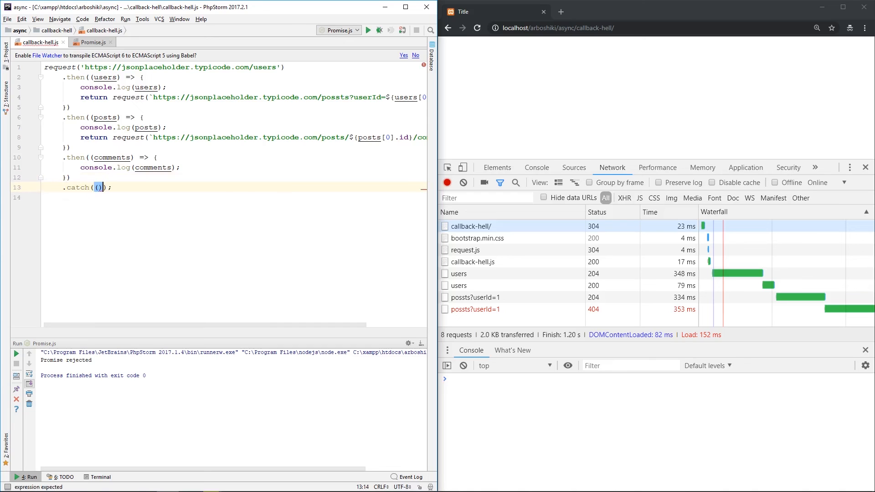
{"action": "type", "text": "error"}
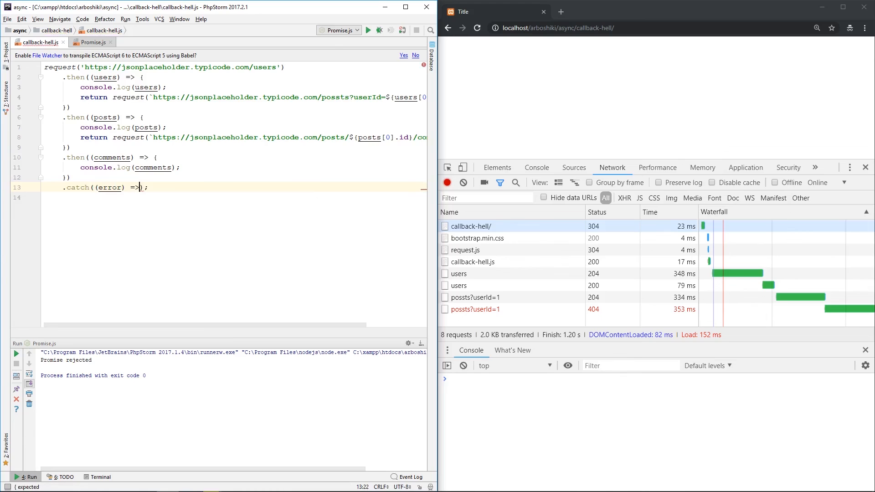
{"action": "type", "text": "conl"}
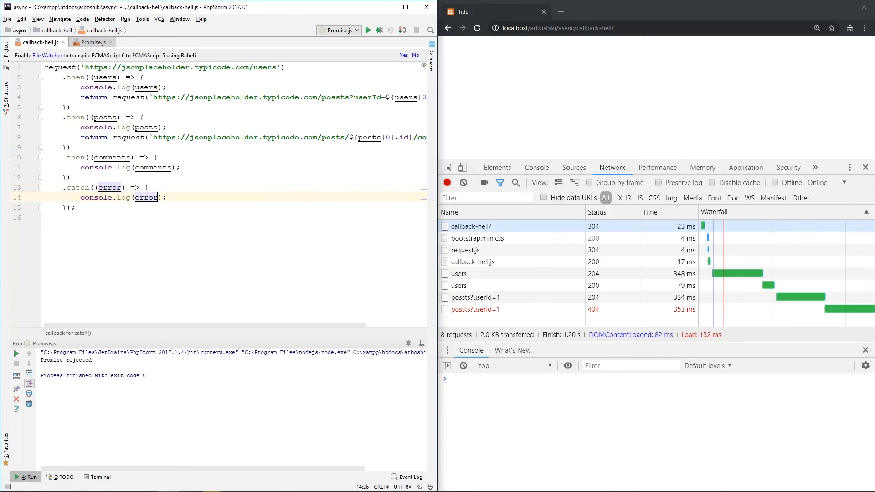
{"action": "left_click", "coordinate": [474, 27]}
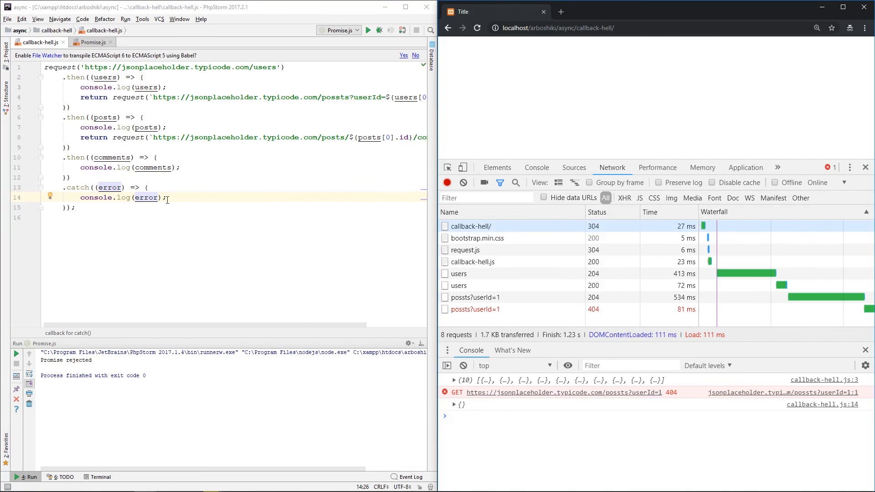
{"action": "left_click", "coordinate": [455, 405]}
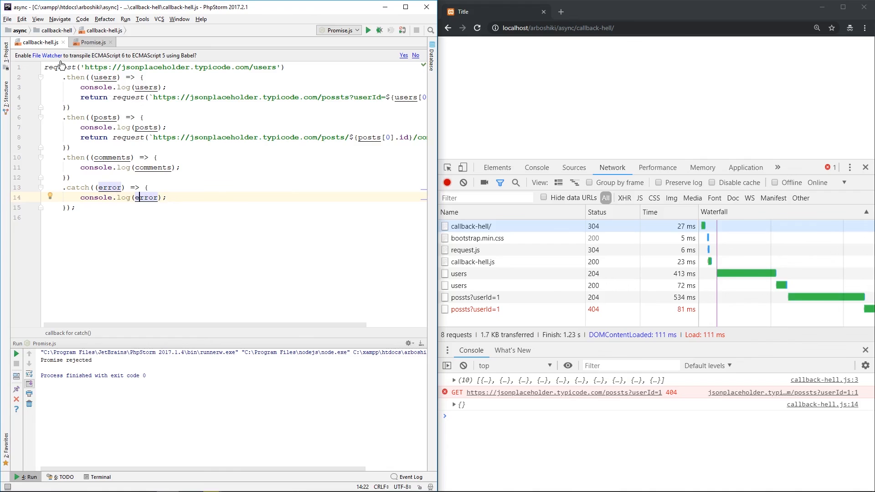
In request.js, change reject(JSON.parse(req.responseText)) to reject(req), reload and expand the logged XMLHttpRequest
{"action": "left_click", "coordinate": [96, 42]}
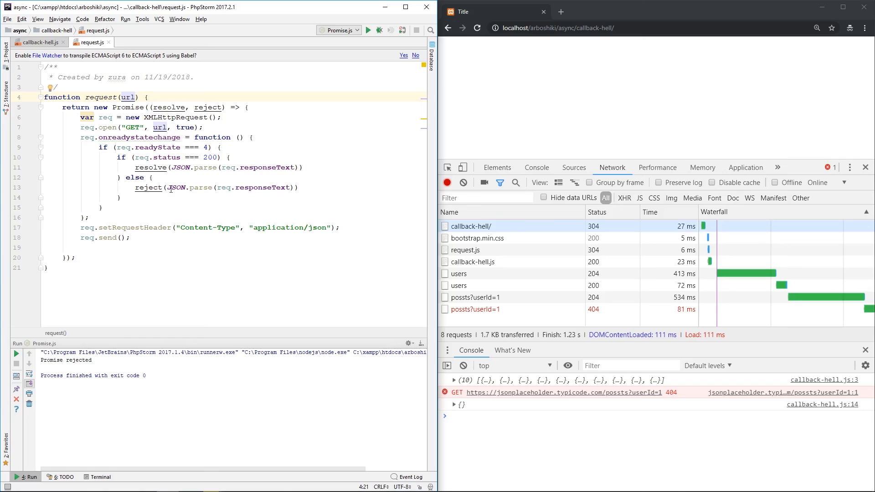
{"action": "mouse_move", "coordinate": [267, 179]}
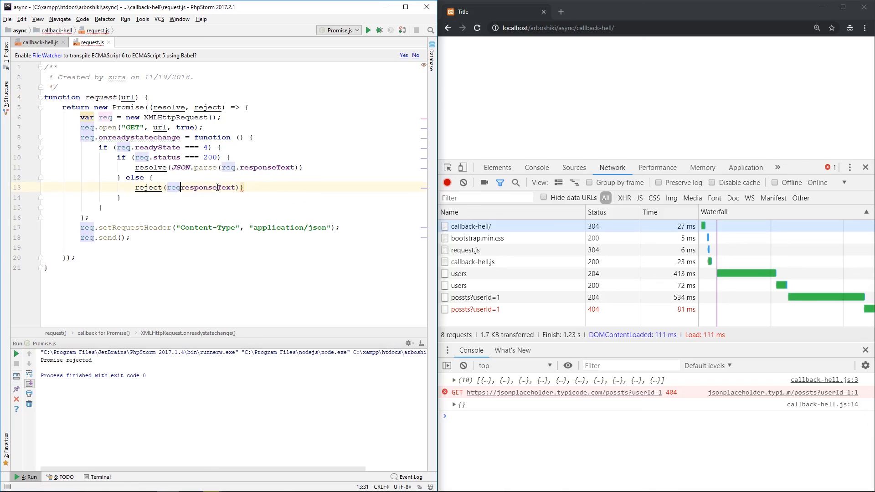
{"action": "key", "text": "Delete"}
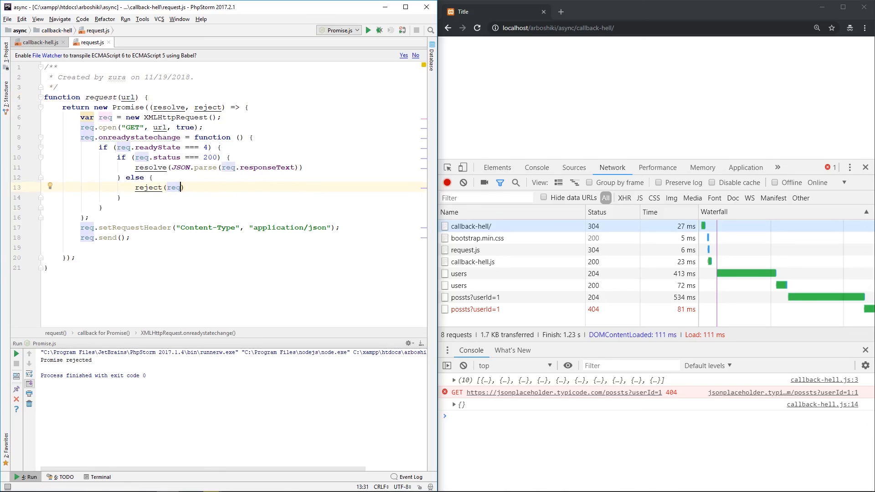
{"action": "left_click", "coordinate": [478, 27]}
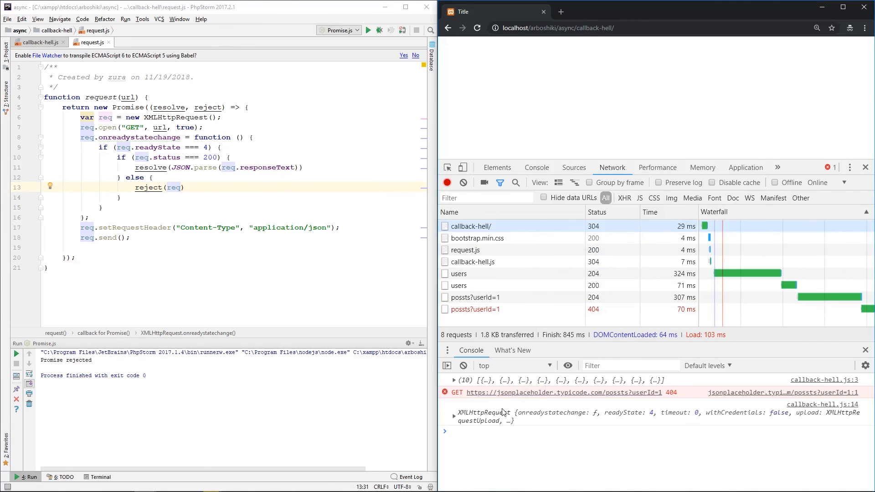
{"action": "mouse_move", "coordinate": [873, 411]}
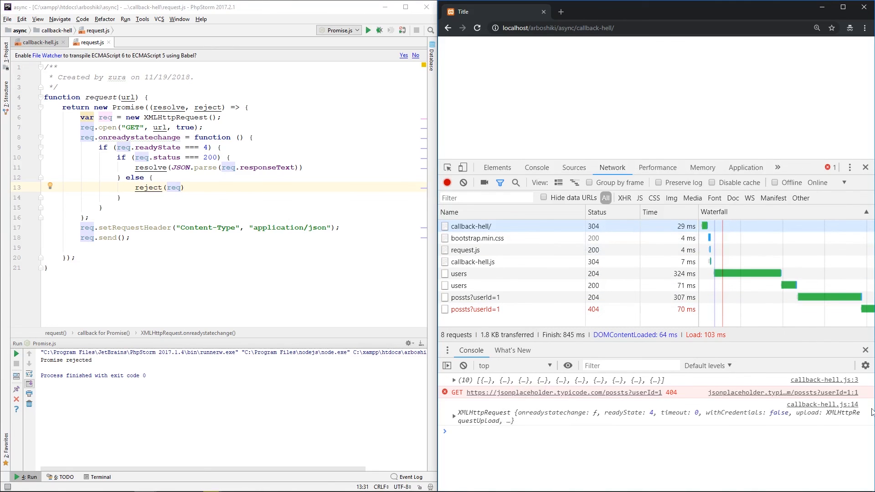
{"action": "left_click", "coordinate": [36, 42]}
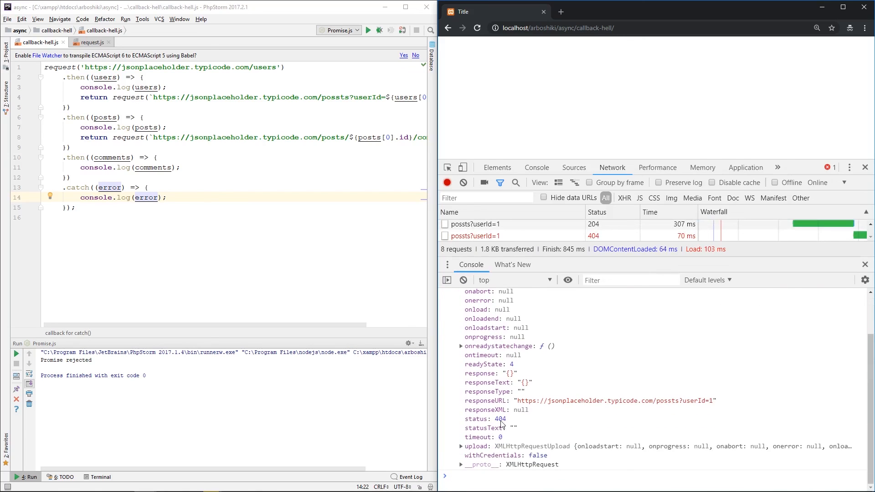
{"action": "mouse_move", "coordinate": [511, 410]}
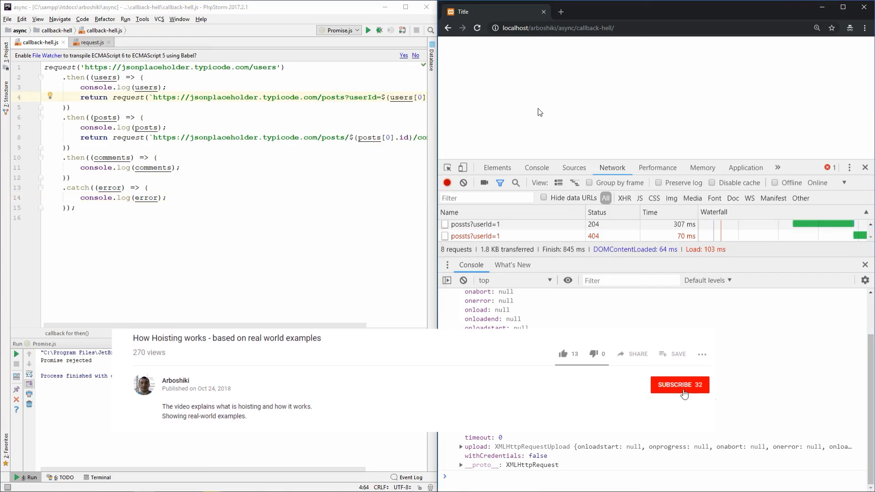
Restore the posts URL spelling in callback-hell.js while the 404 request object stays logged
{"action": "left_click", "coordinate": [679, 385]}
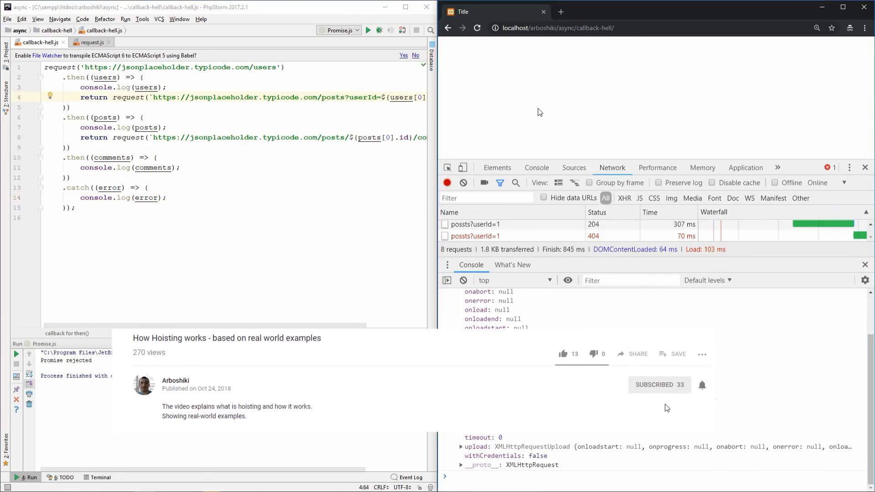